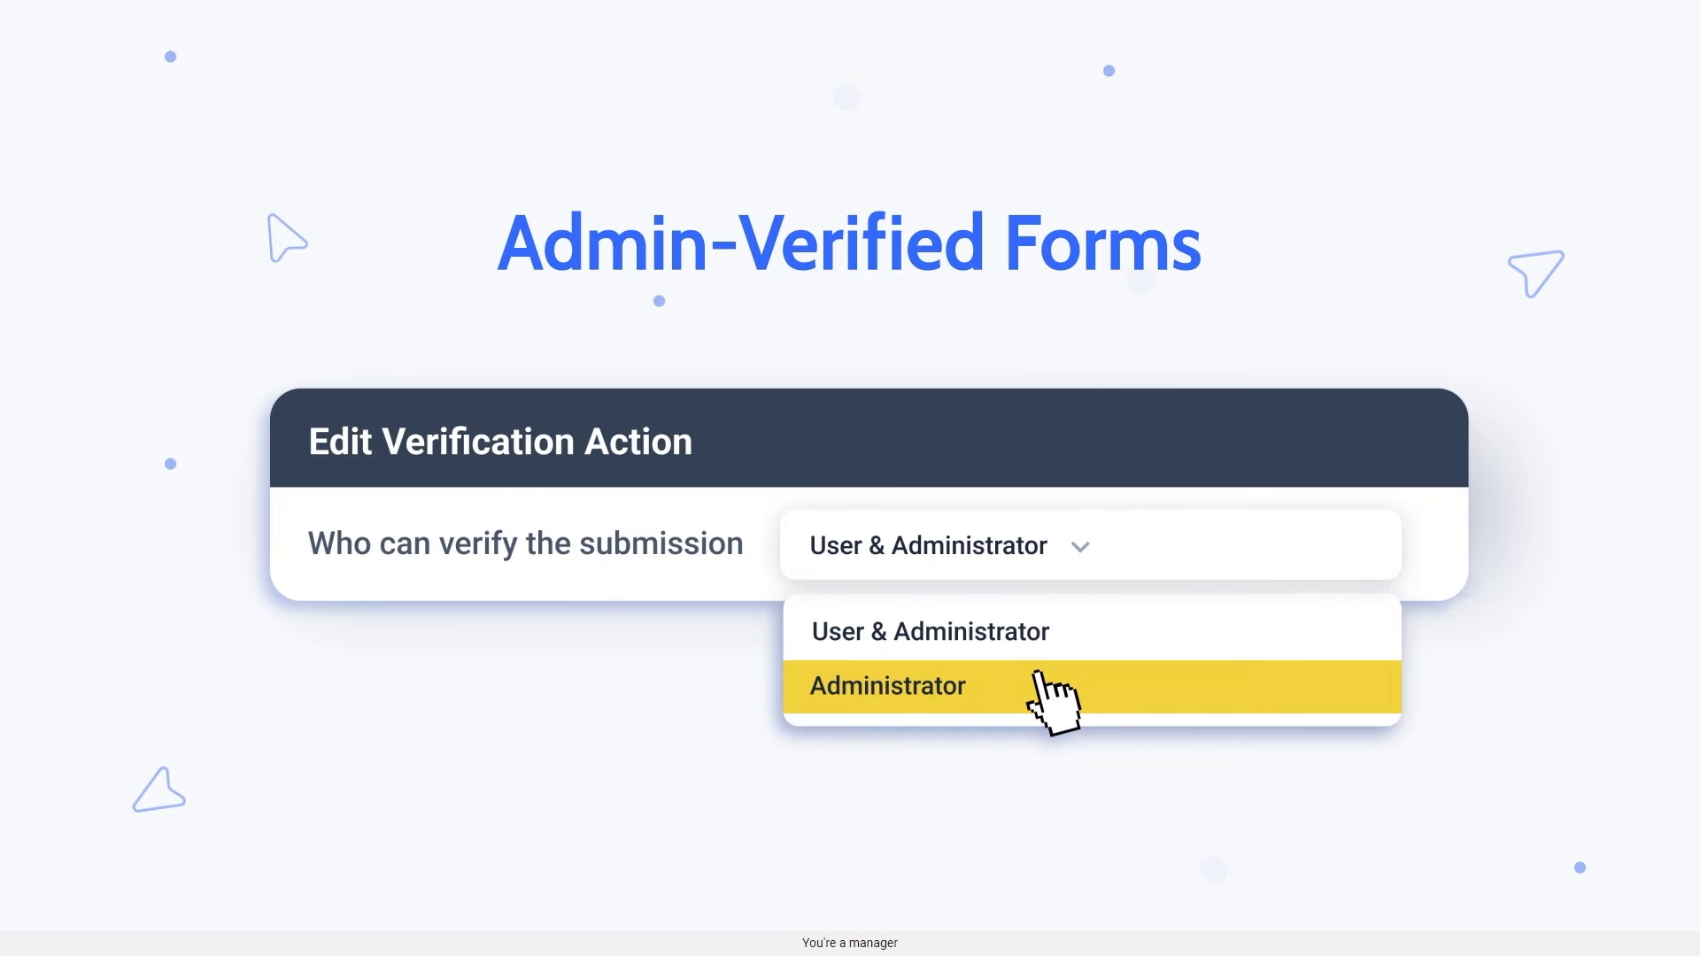
# Add a Verification action to the Register Form's Post Submit Actions, ahead of the existing actions
pyautogui.click(886, 686)
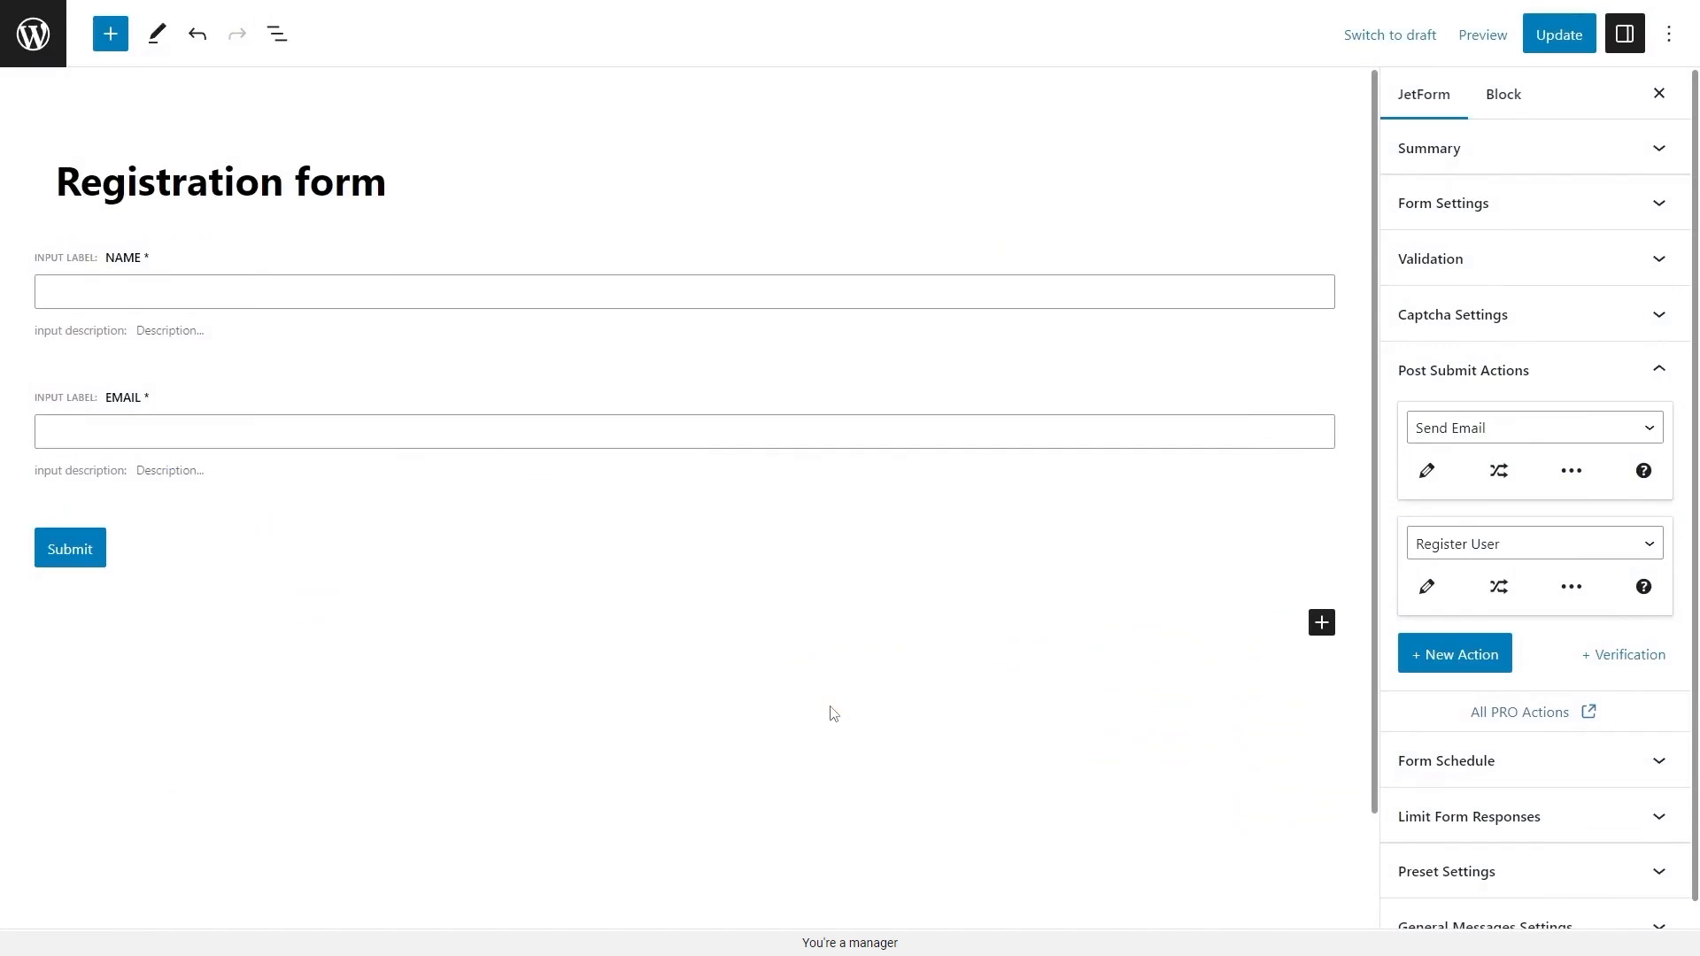
pyautogui.moveTo(1623, 654)
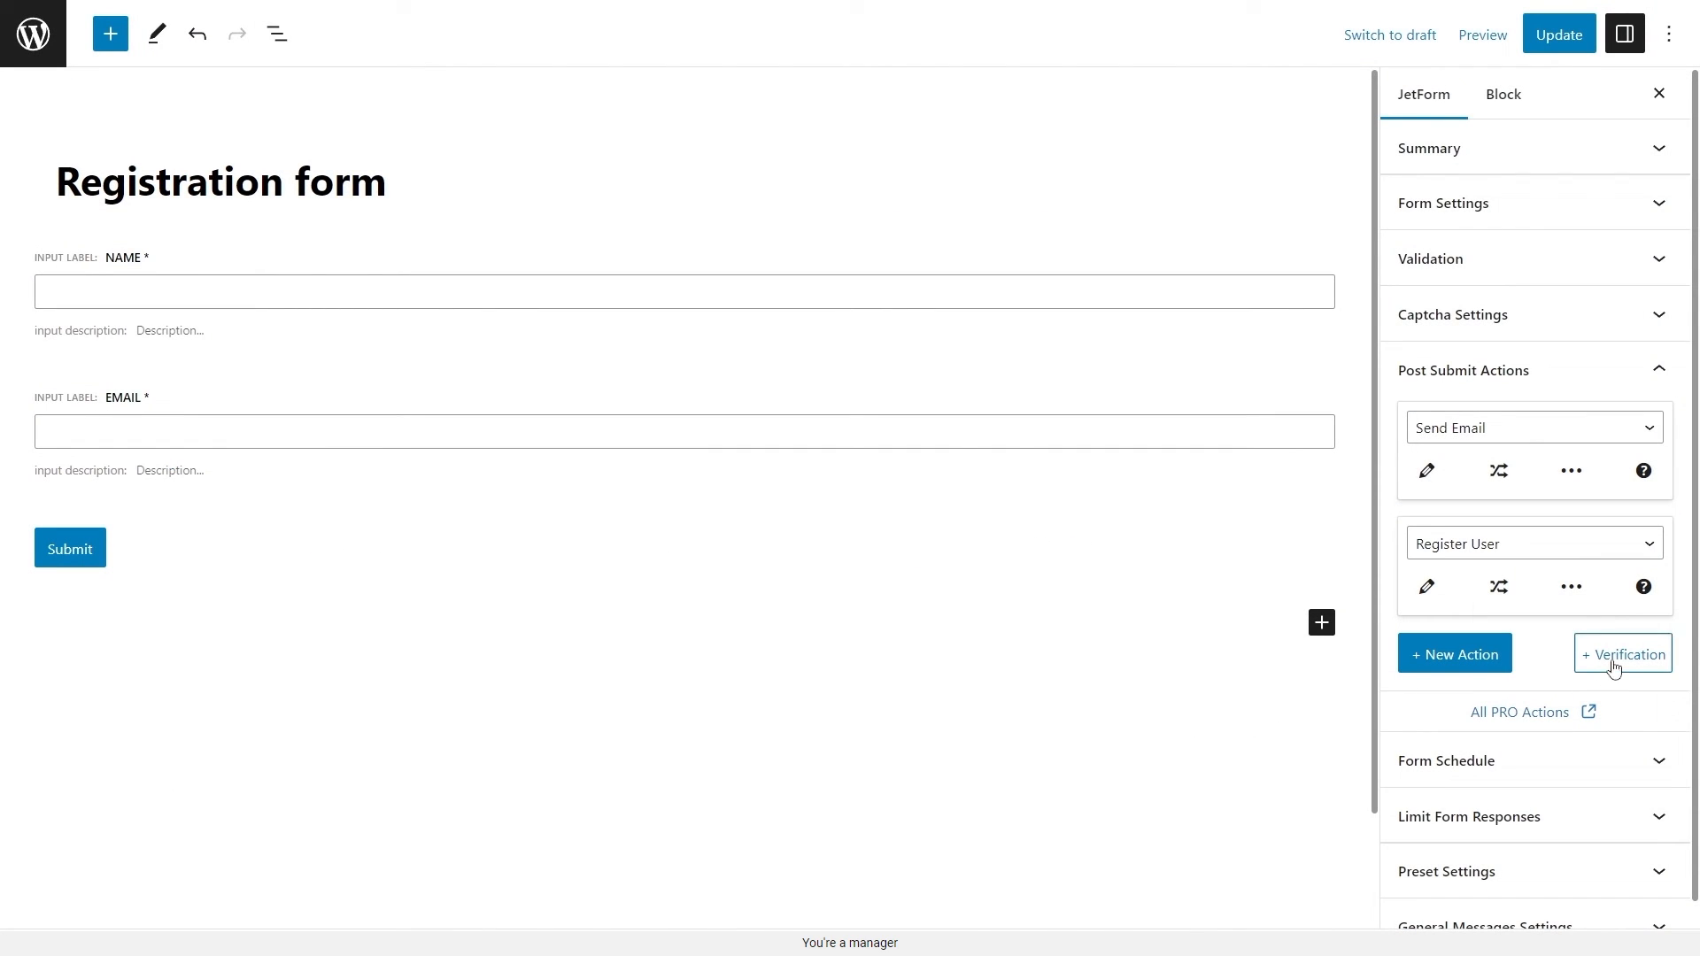
pyautogui.click(1622, 654)
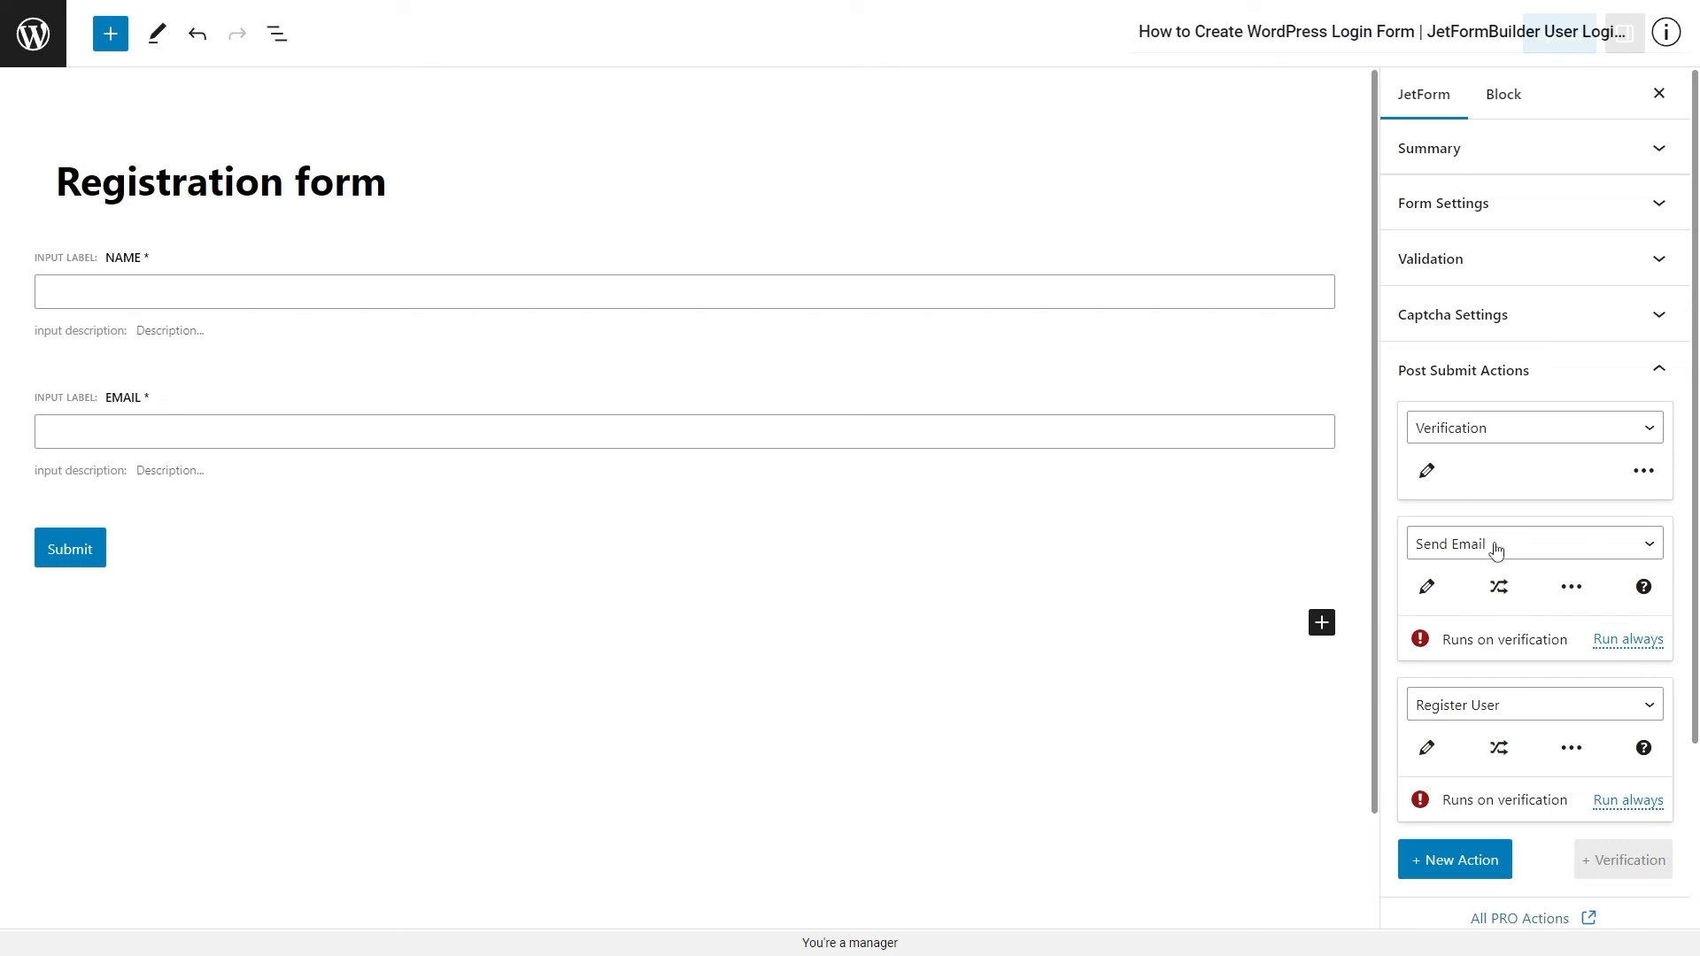
pyautogui.click(1426, 470)
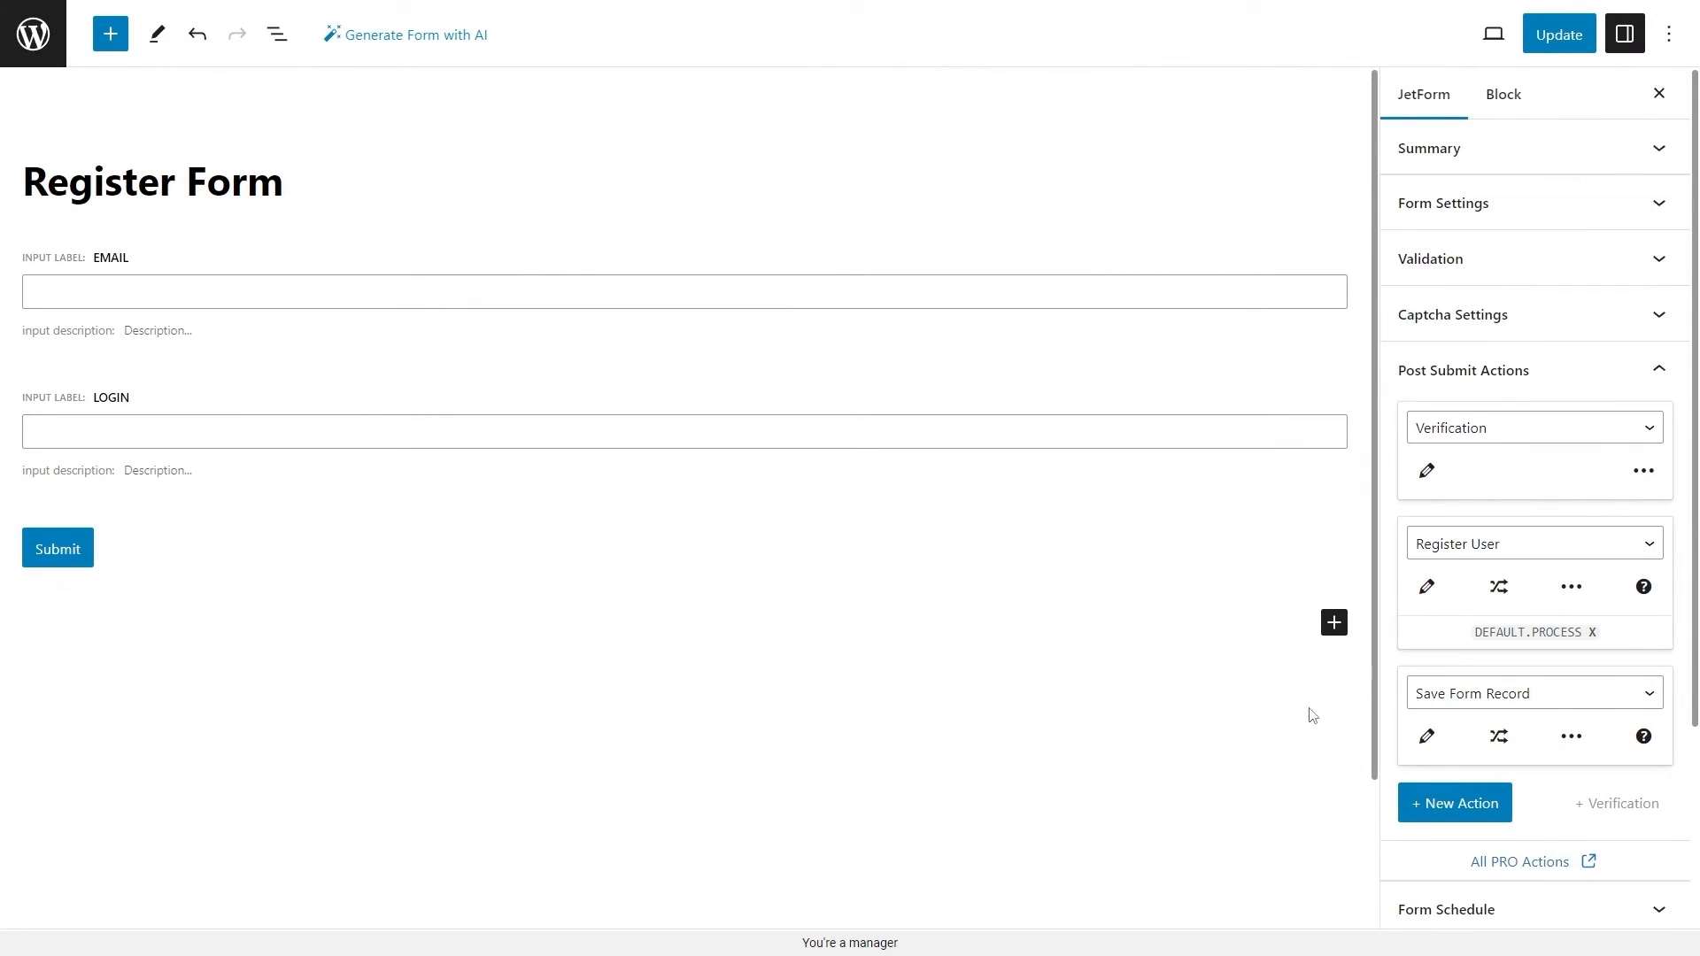
pyautogui.moveTo(1481, 447)
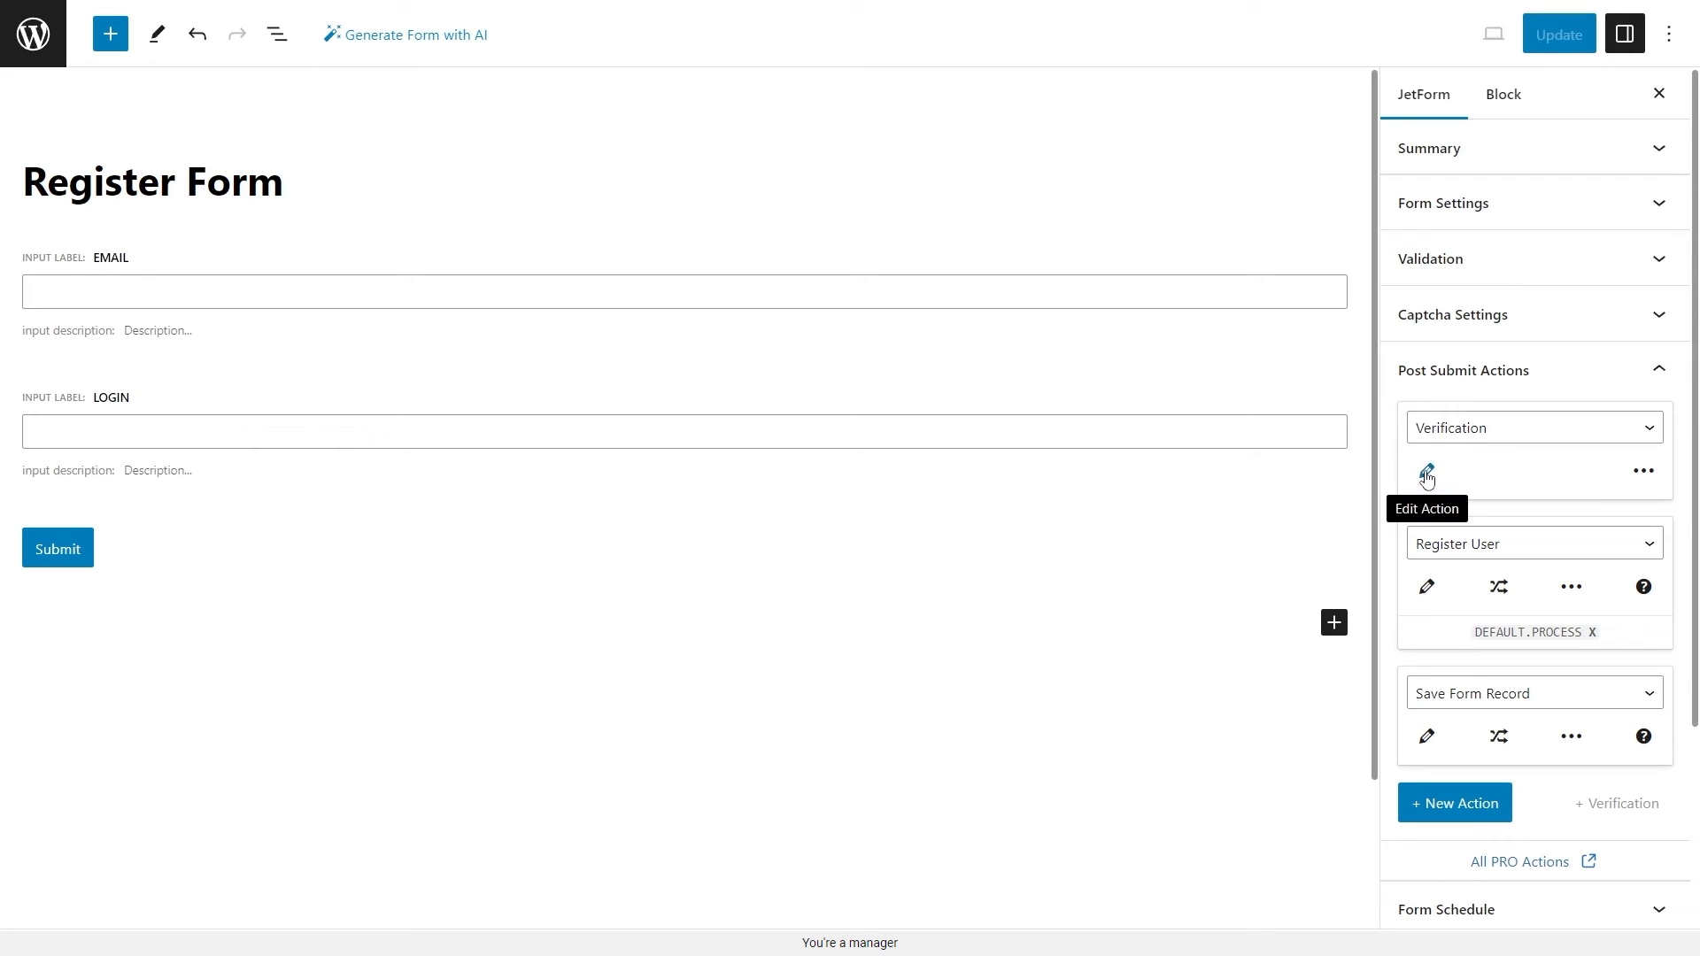
# Open the Verification action's settings, showing User & Administrator verifier and 4-hour link lifespan
pyautogui.click(1426, 470)
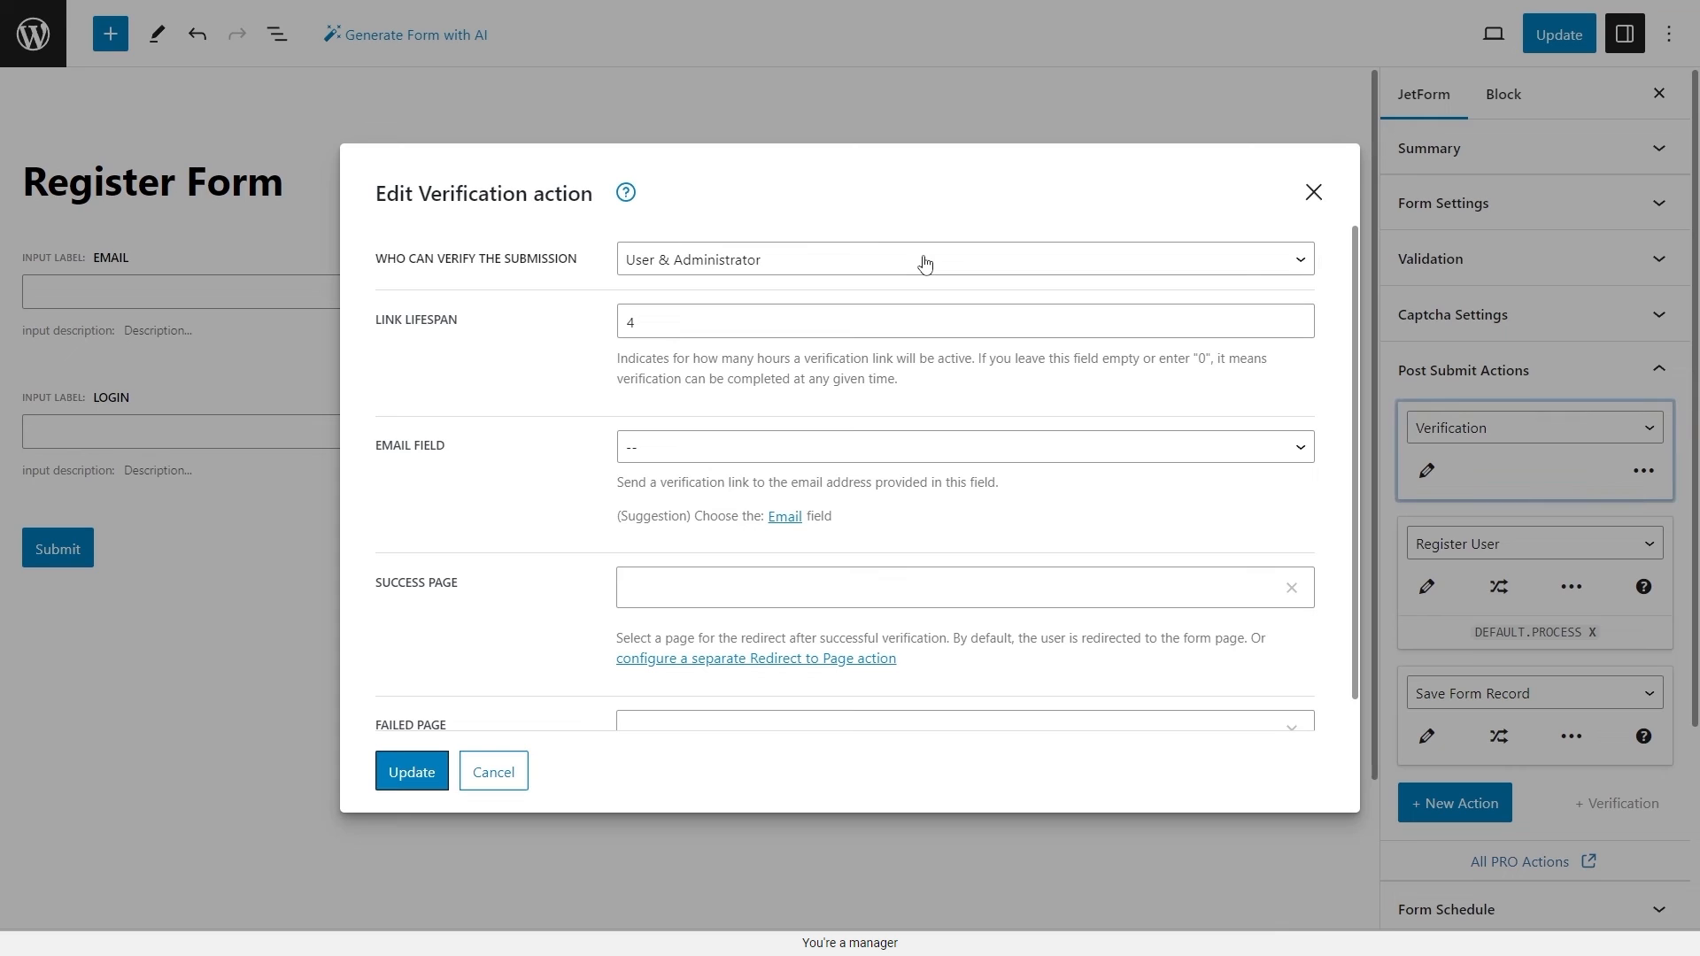
# Expand the 'Who can verify the submission' dropdown to list User & Administrator and Administrator
pyautogui.click(961, 260)
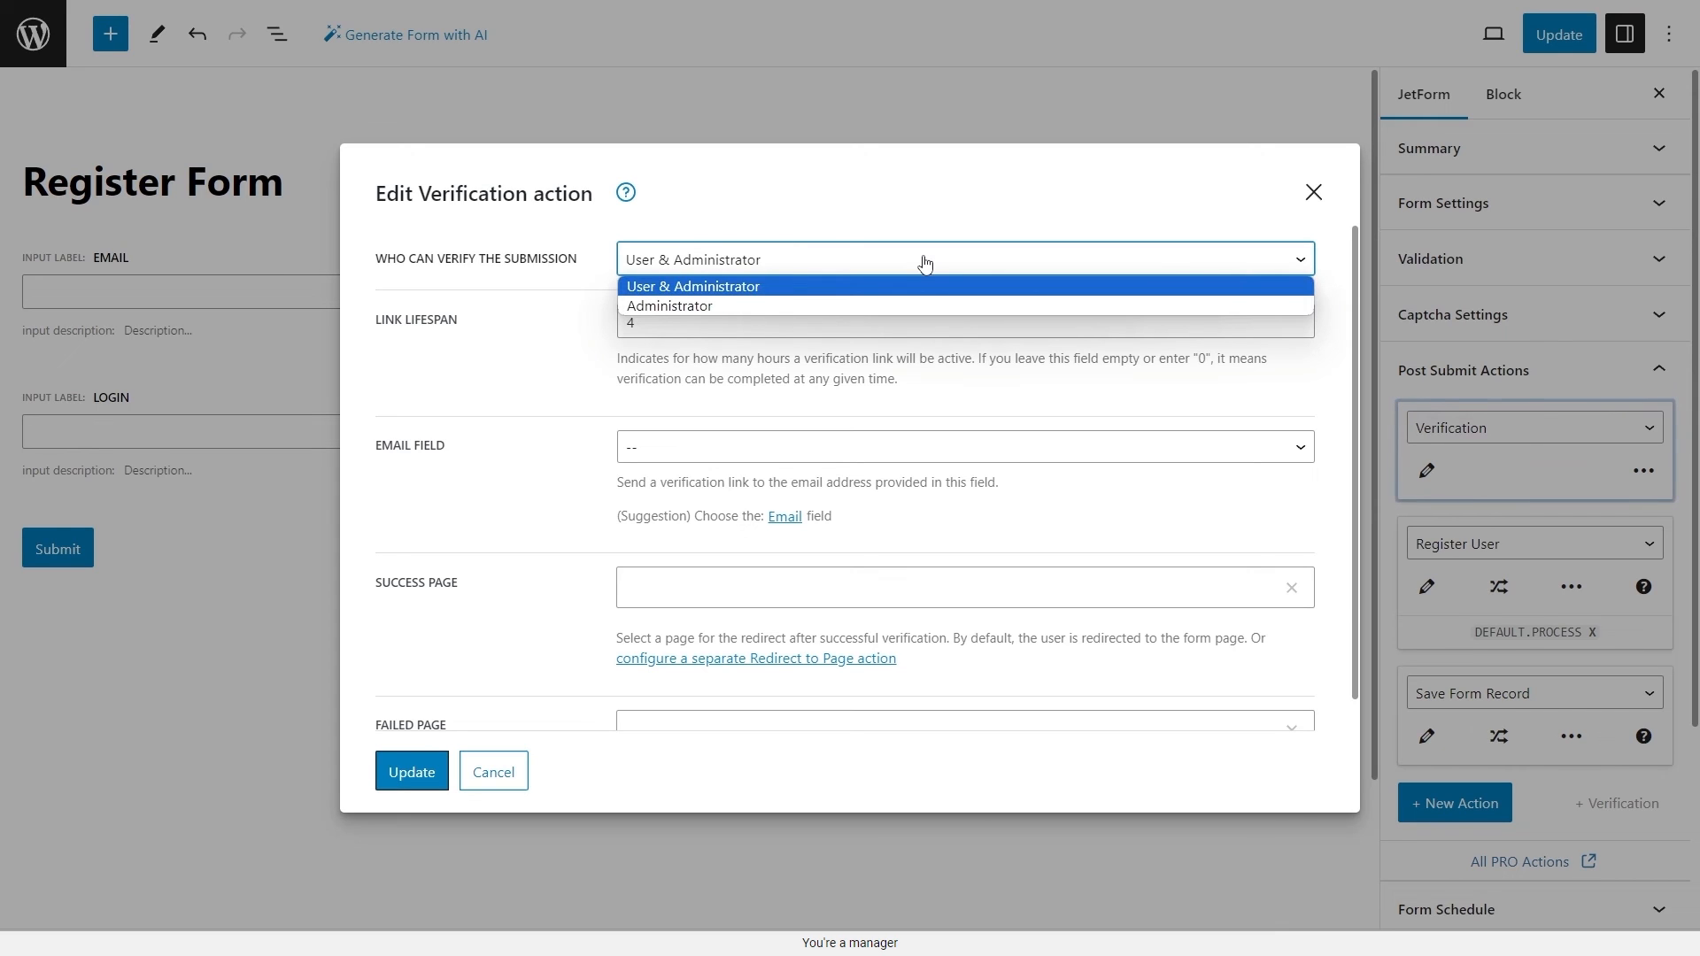
pyautogui.moveTo(936, 290)
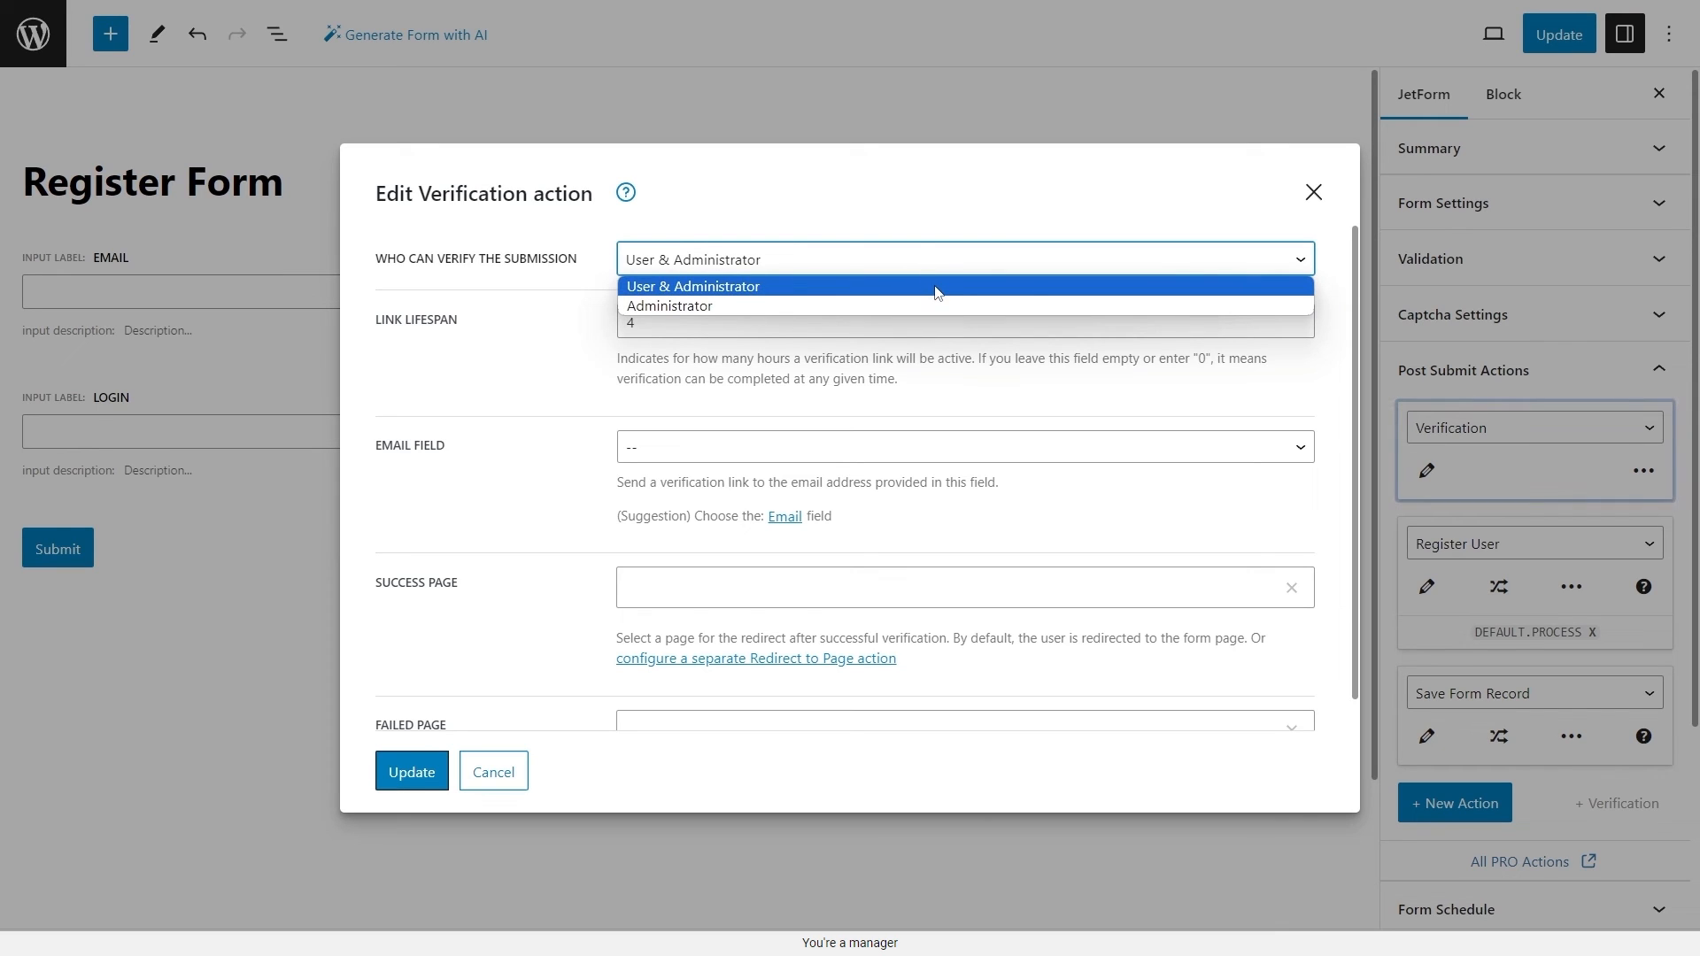
pyautogui.moveTo(914, 314)
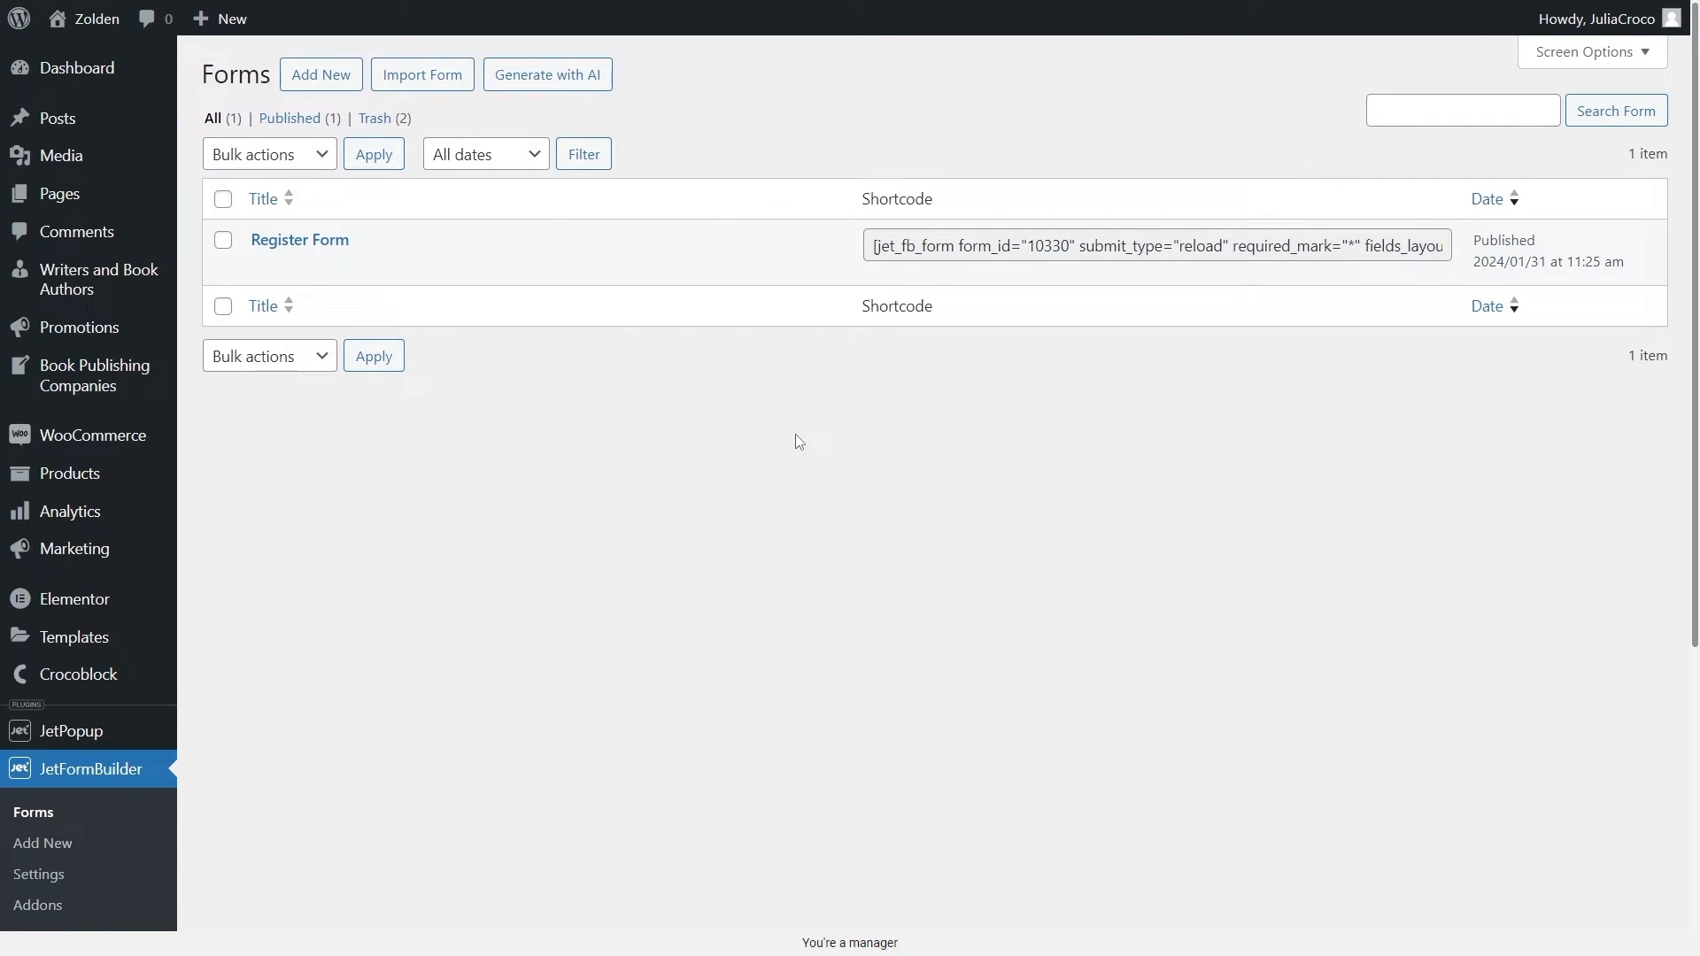
# Scroll the JetFormBuilder Forms list showing the published Register Form
pyautogui.scroll(-3)
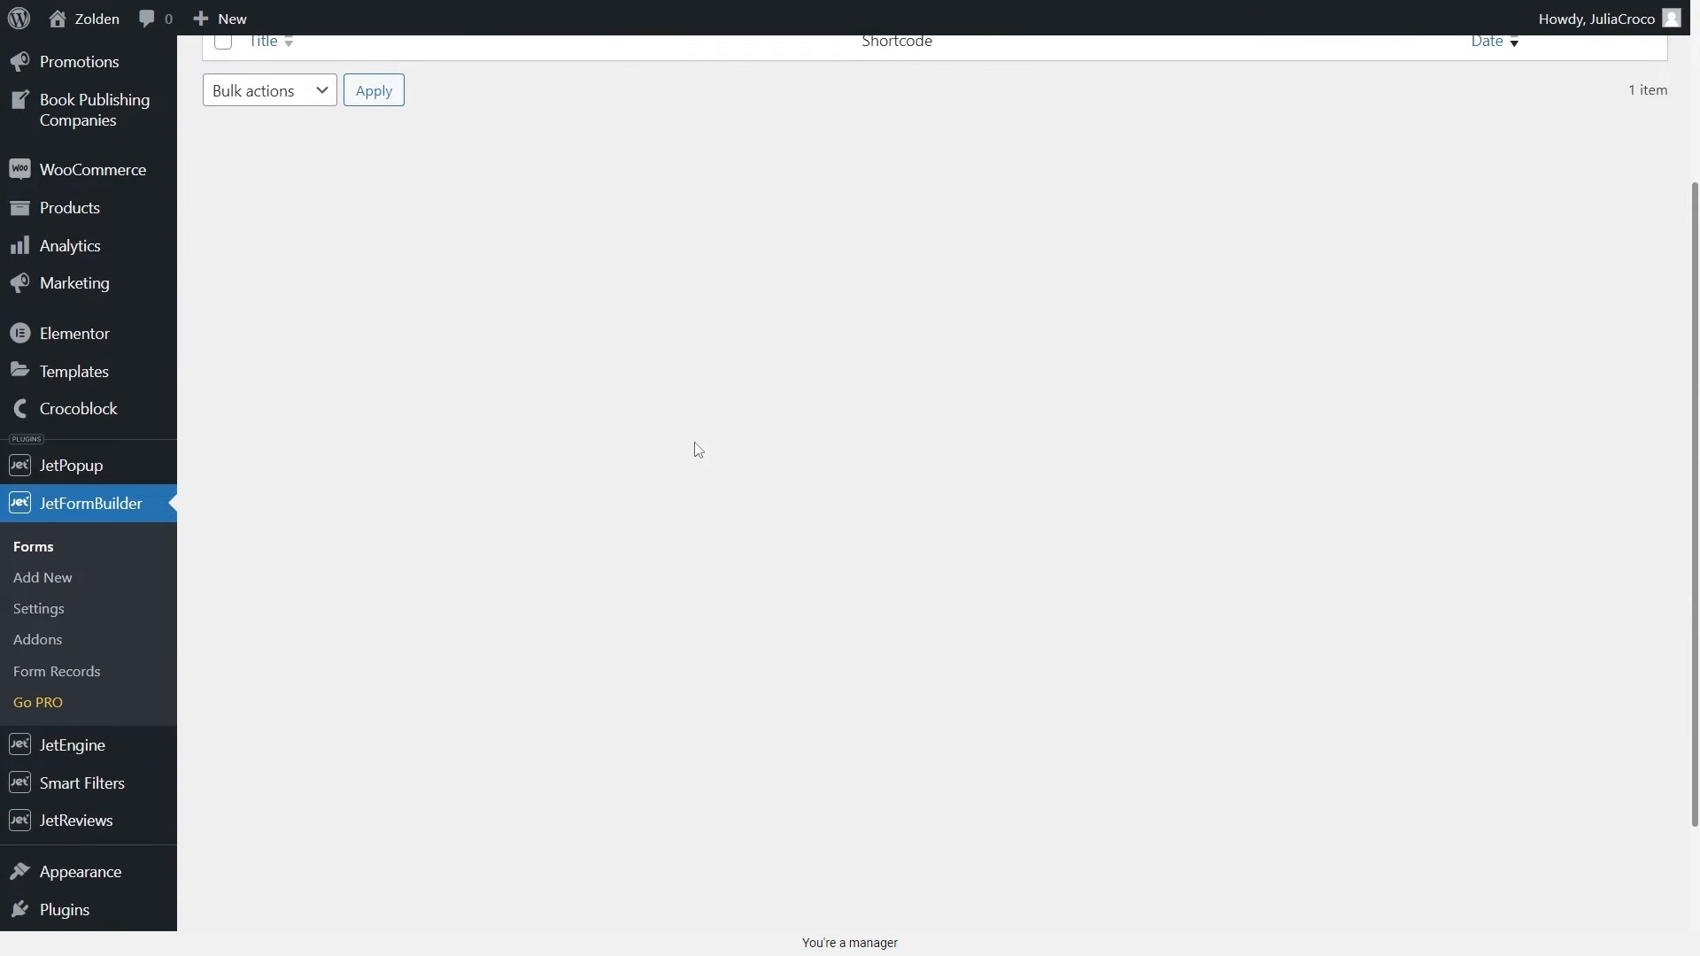
pyautogui.moveTo(56, 671)
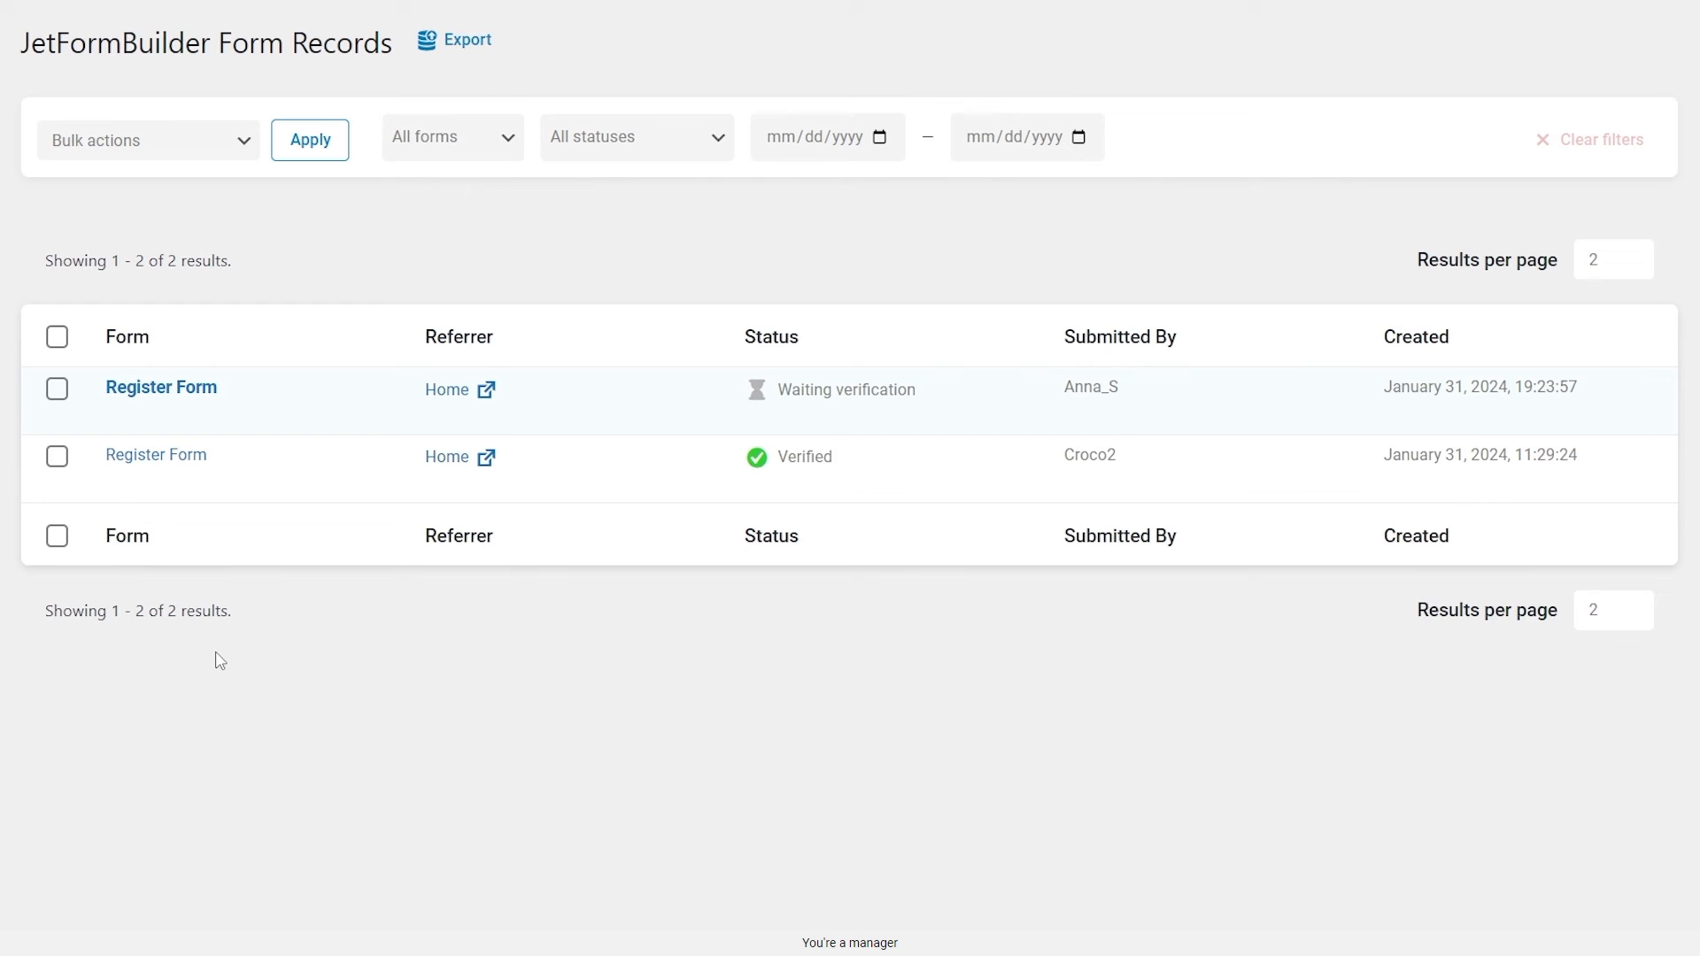
pyautogui.moveTo(160, 387)
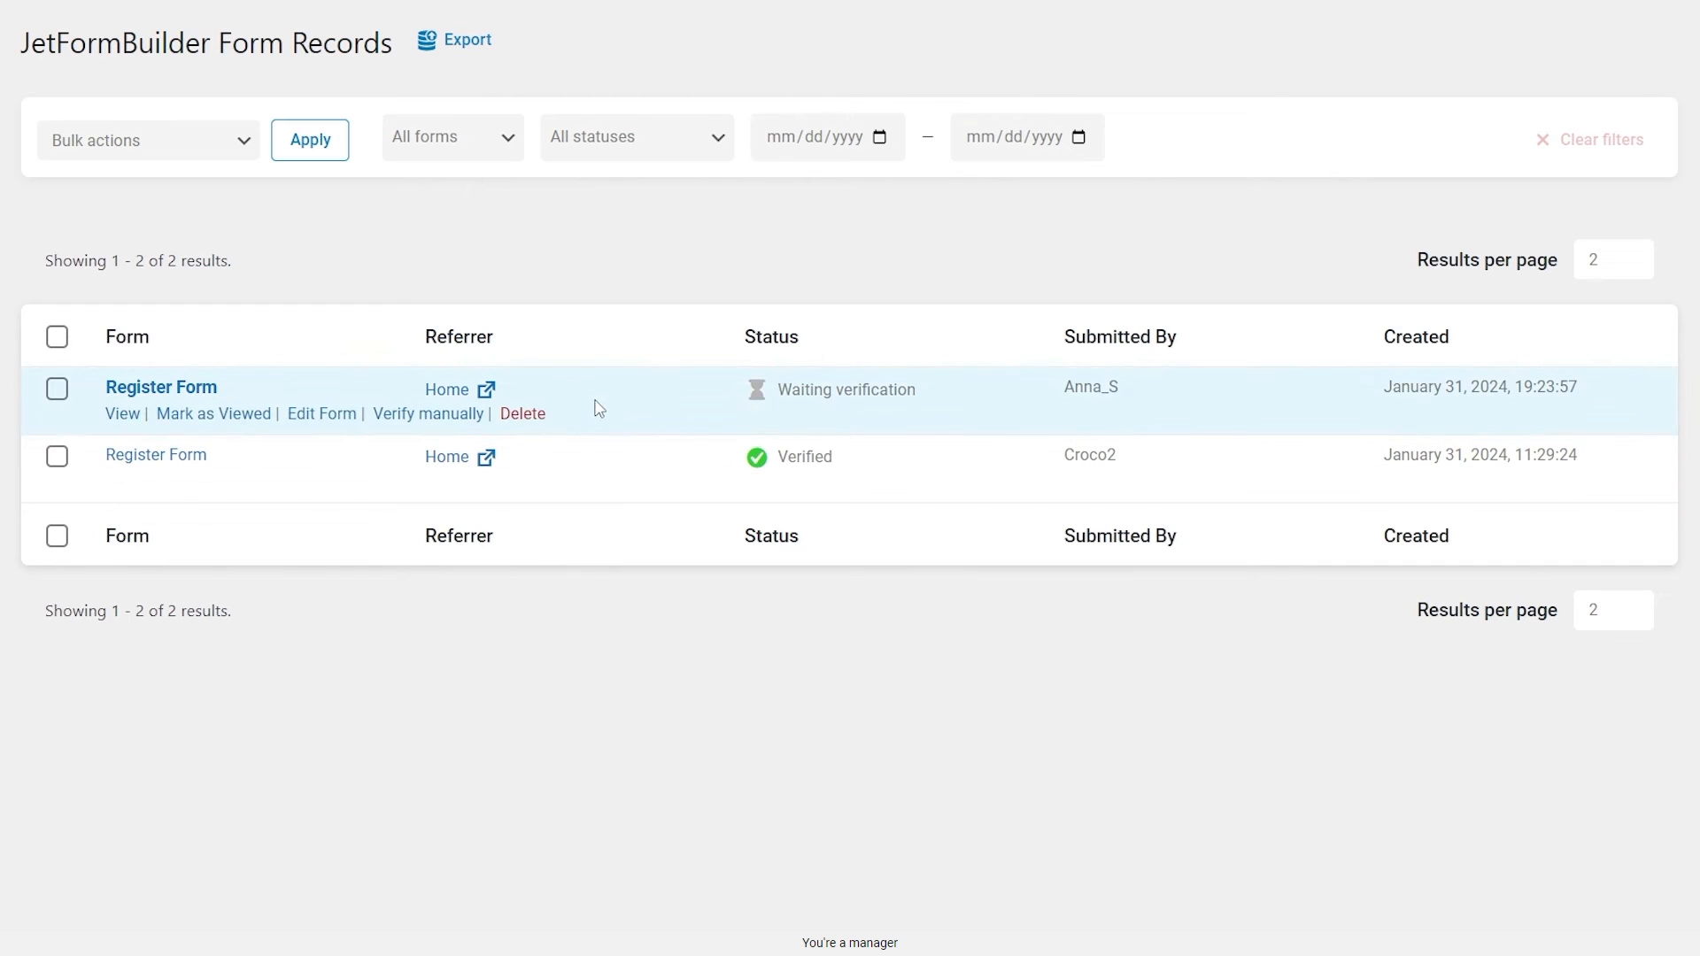
pyautogui.moveTo(523, 416)
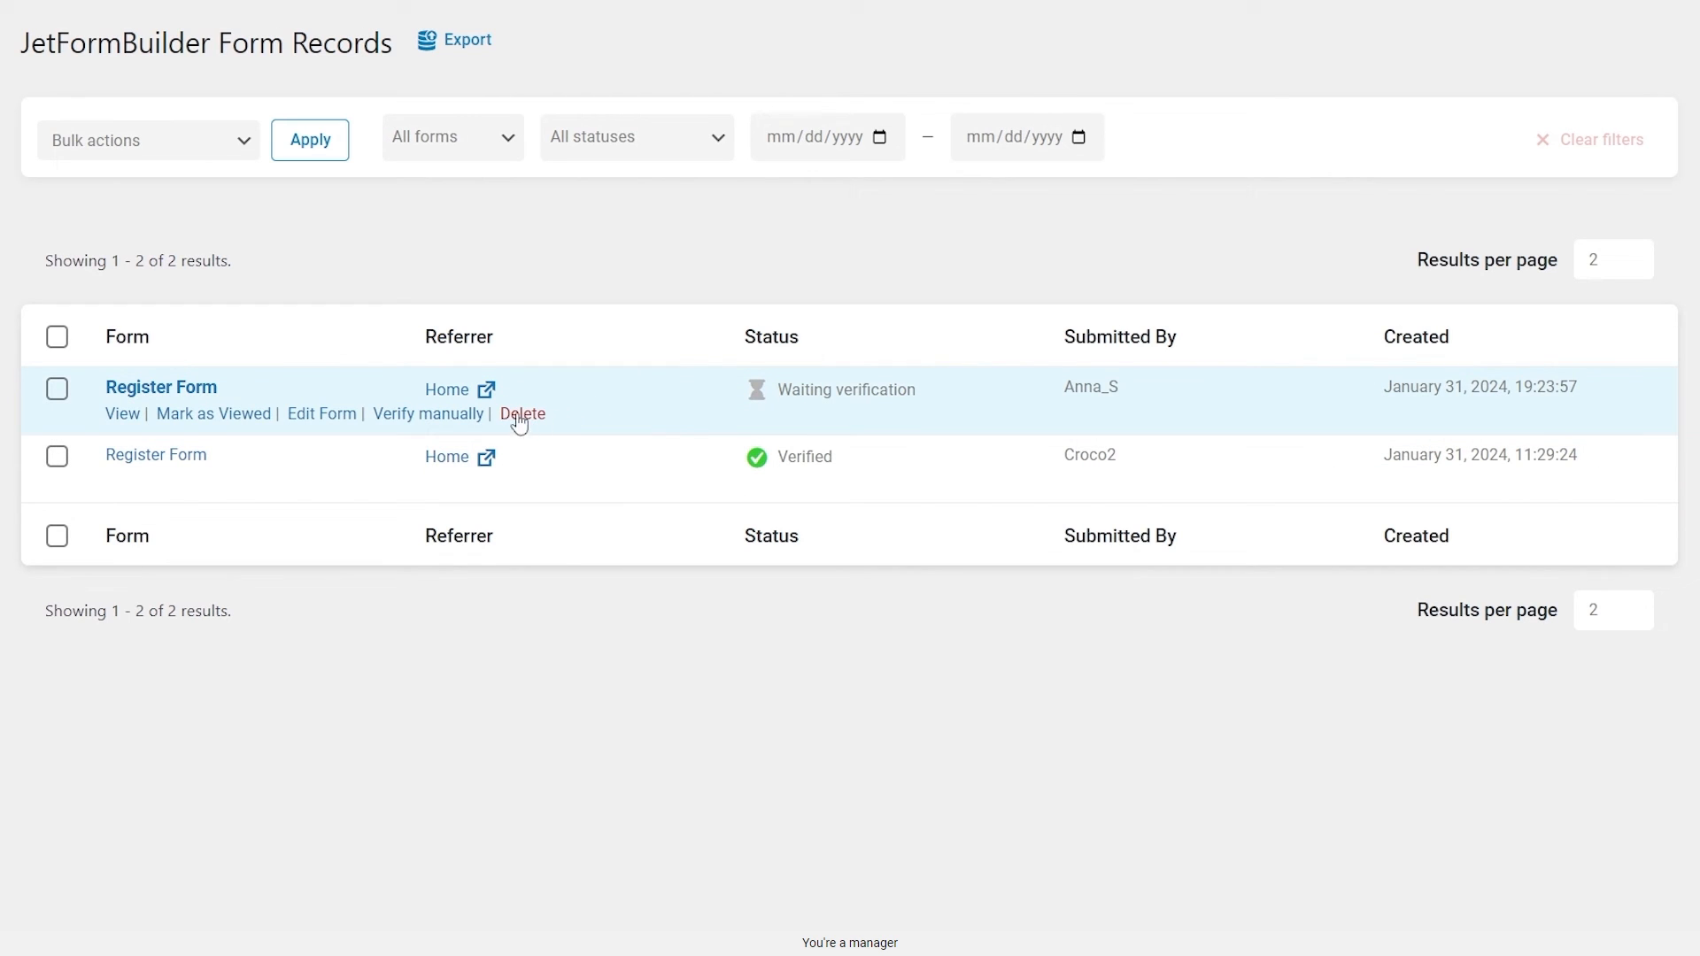
pyautogui.moveTo(435, 423)
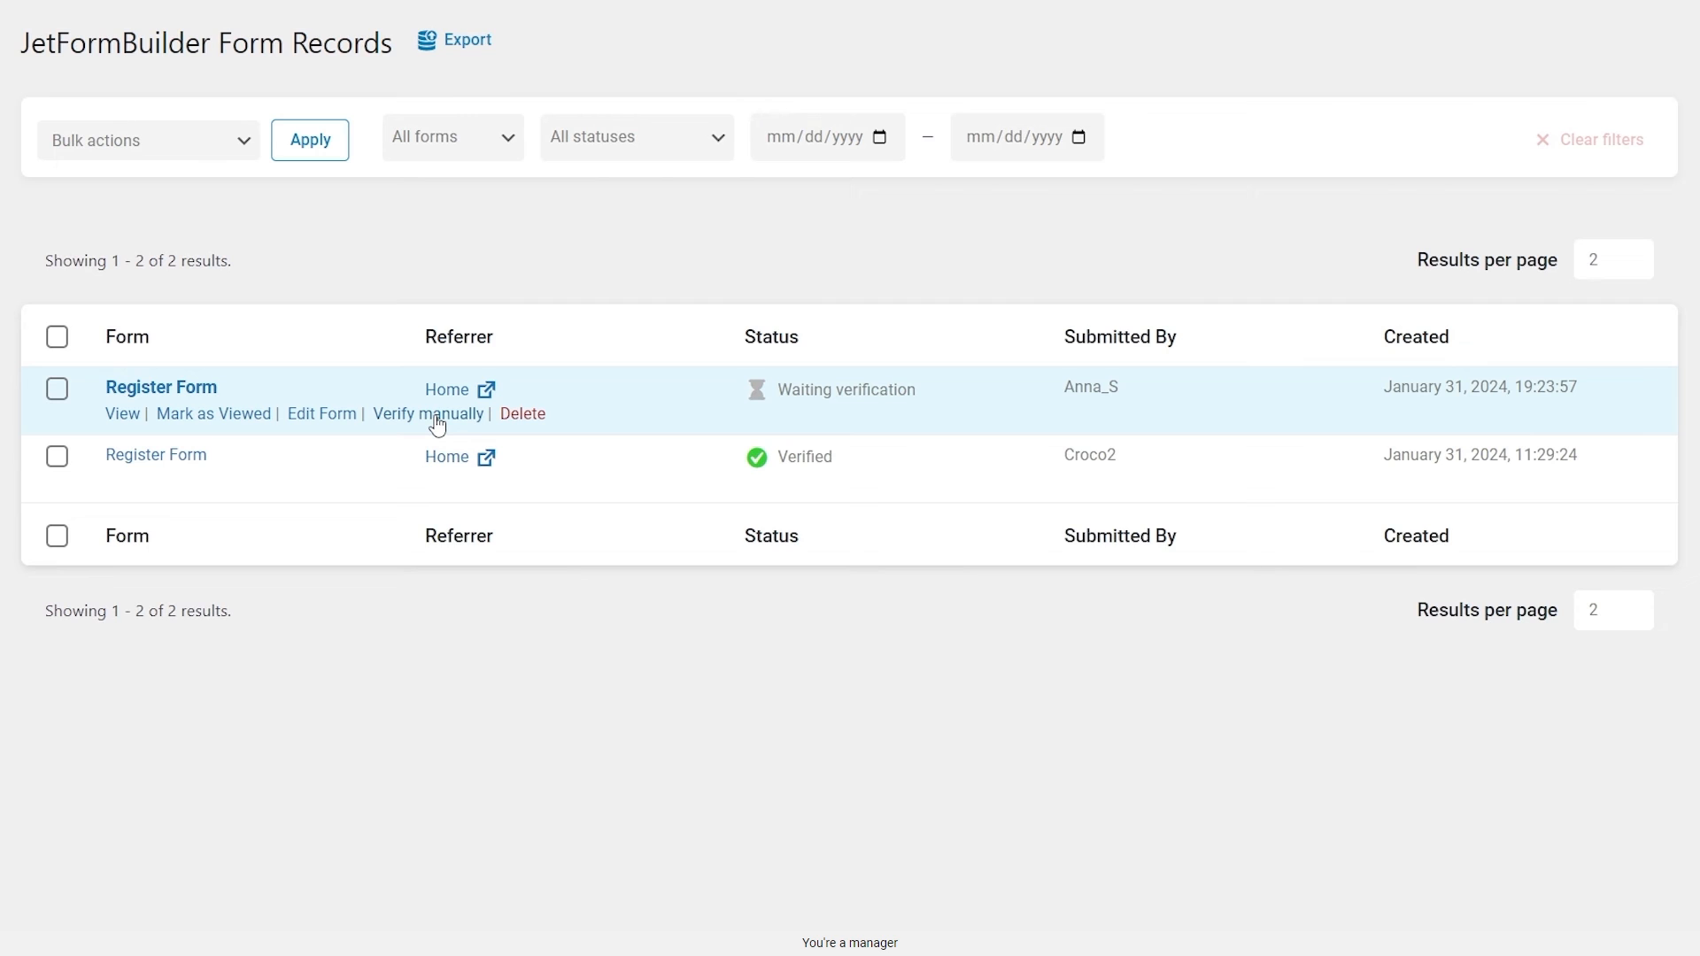
# Manually verify the Register Form record waiting verification in Form Records
pyautogui.click(429, 414)
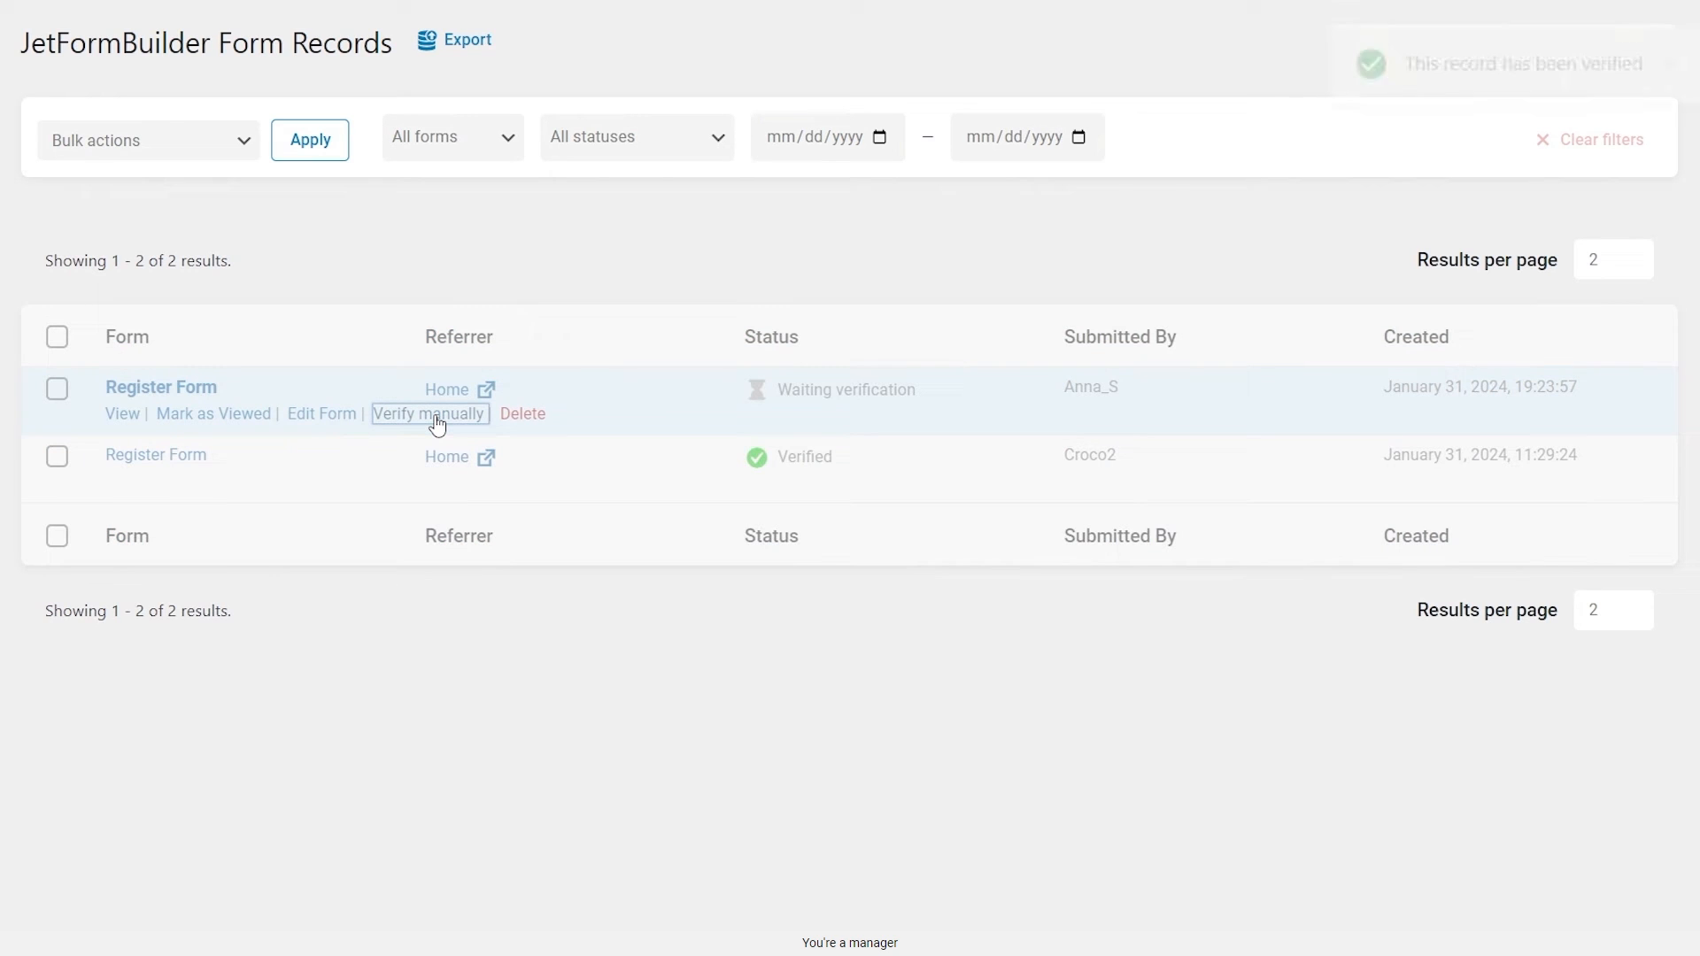